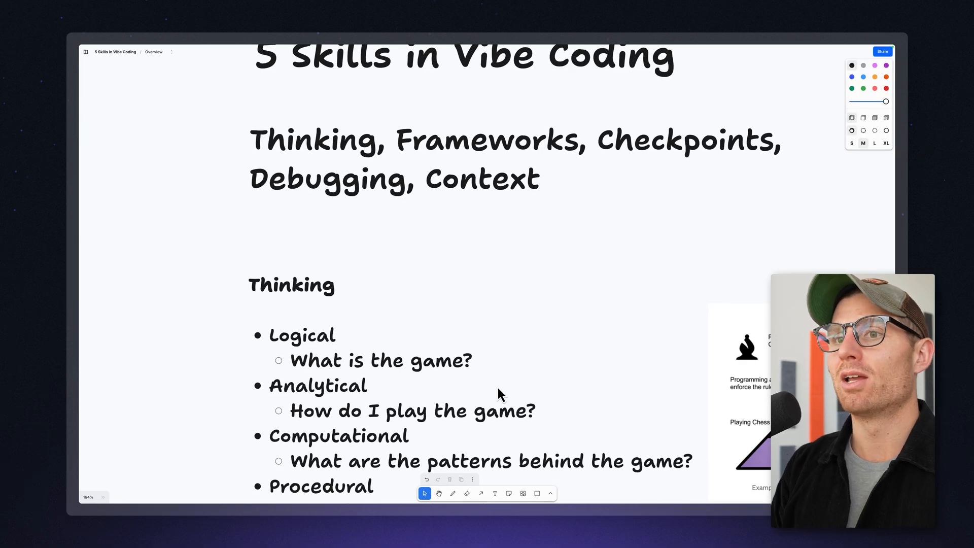
# Step: Scroll down to show the four thinking types beside the pyramid diagram
pyautogui.scroll(-3)
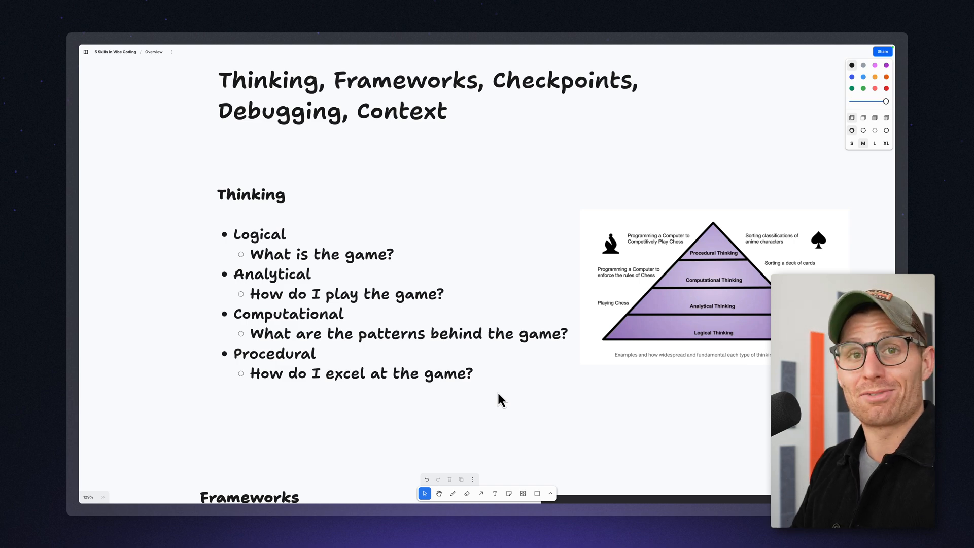
# Step: Scroll down to the five Frameworks questions and the React diagram
pyautogui.scroll(-3)
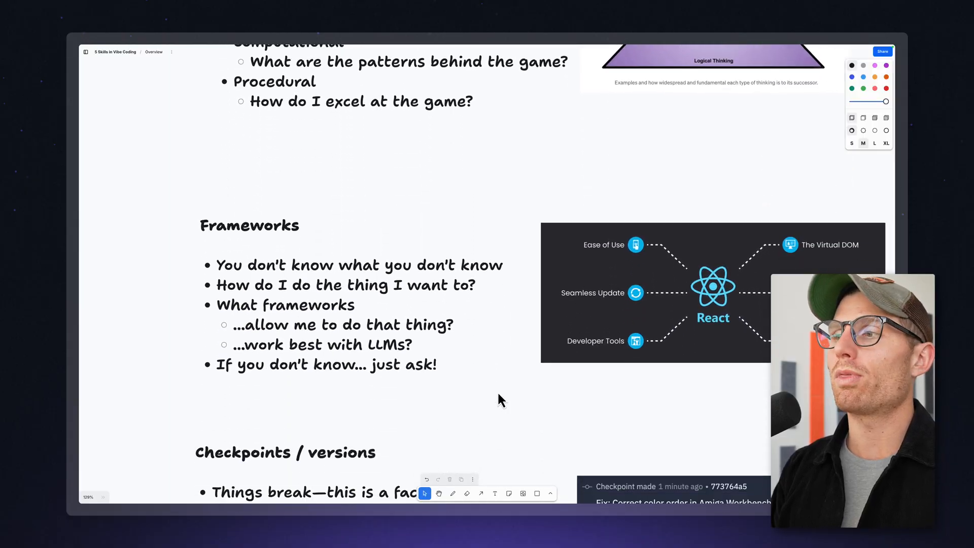
# Step: Scroll down to the Checkpoints / versions heading and the rollback checkpoint card
pyautogui.scroll(-3)
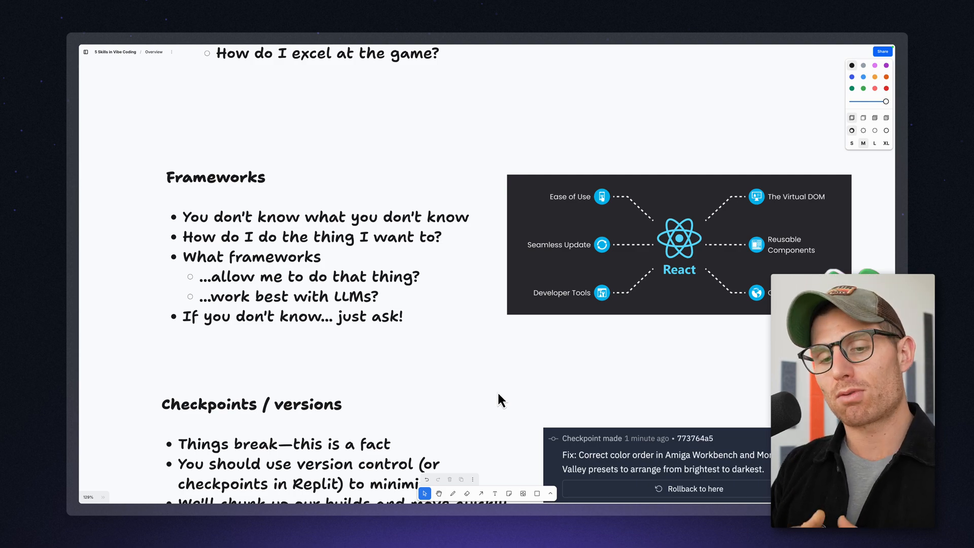
# Step: Scroll down to the Debugging goals and the lamp troubleshooting flowchart
pyautogui.scroll(-3)
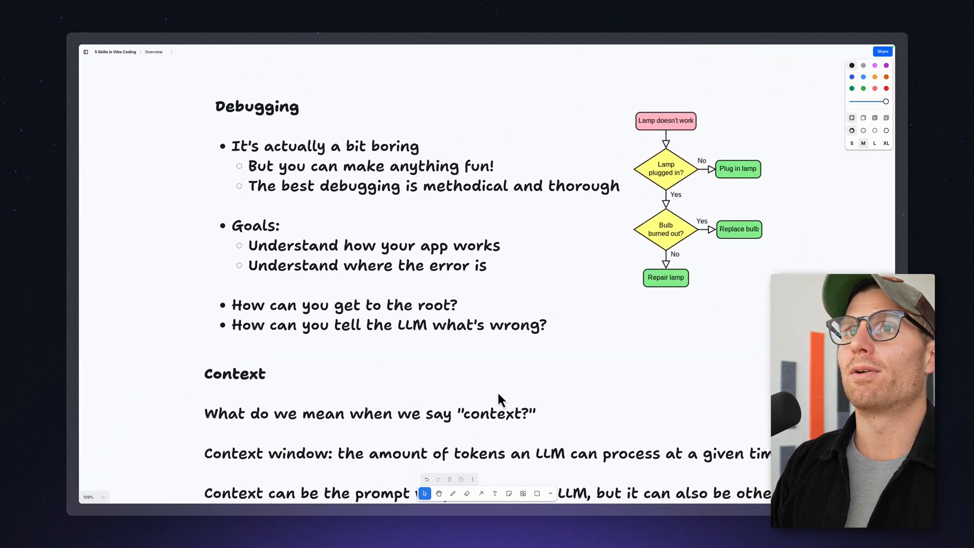
pyautogui.scroll(-3)
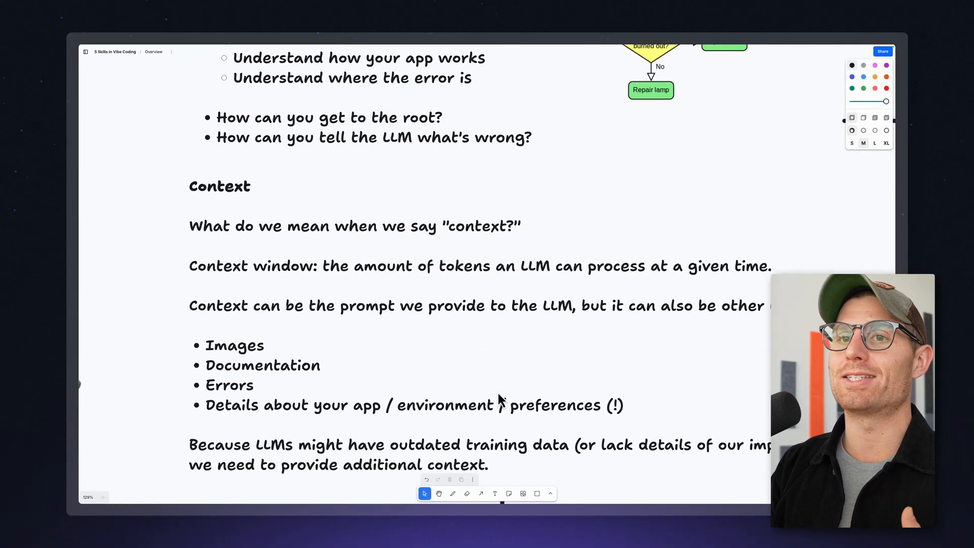
pyautogui.scroll(-3)
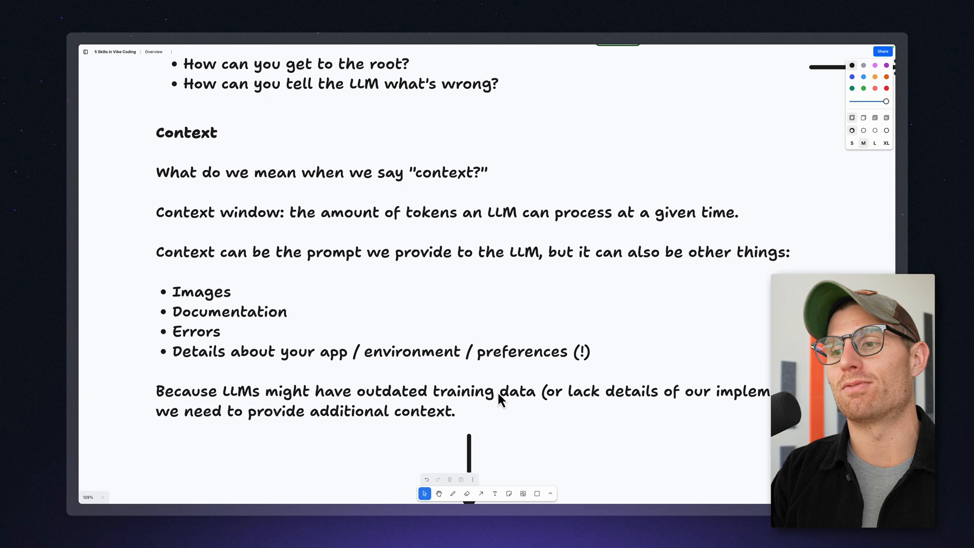
pyautogui.scroll(-3)
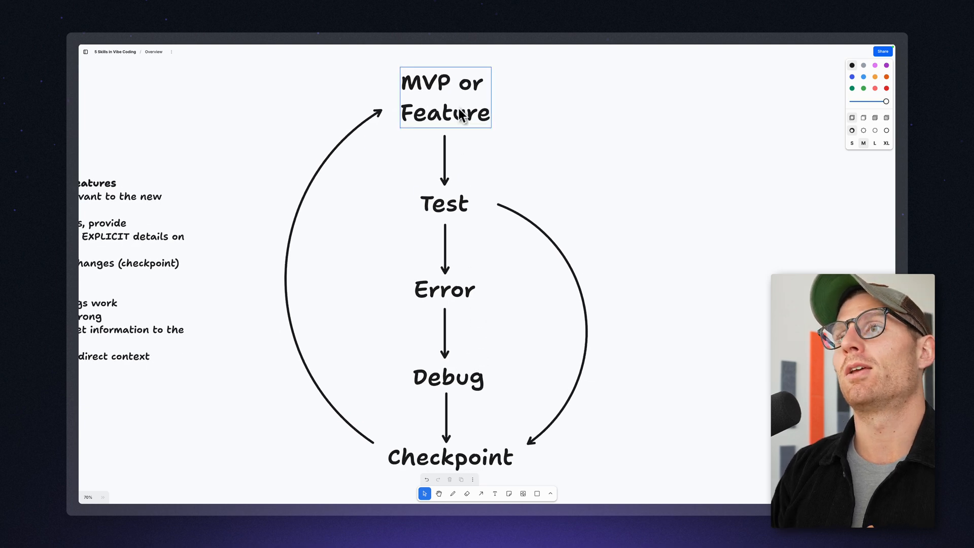
pyautogui.moveTo(452, 111)
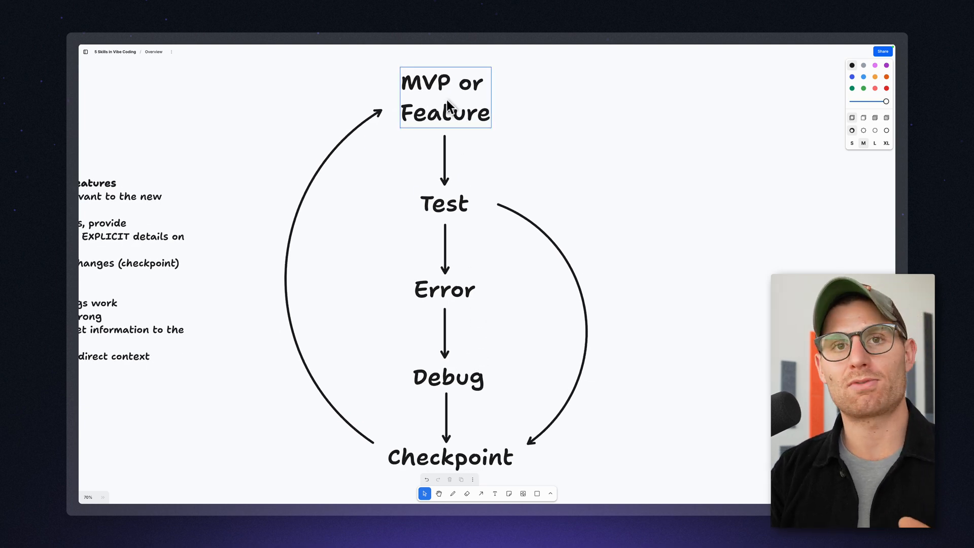
pyautogui.click(443, 204)
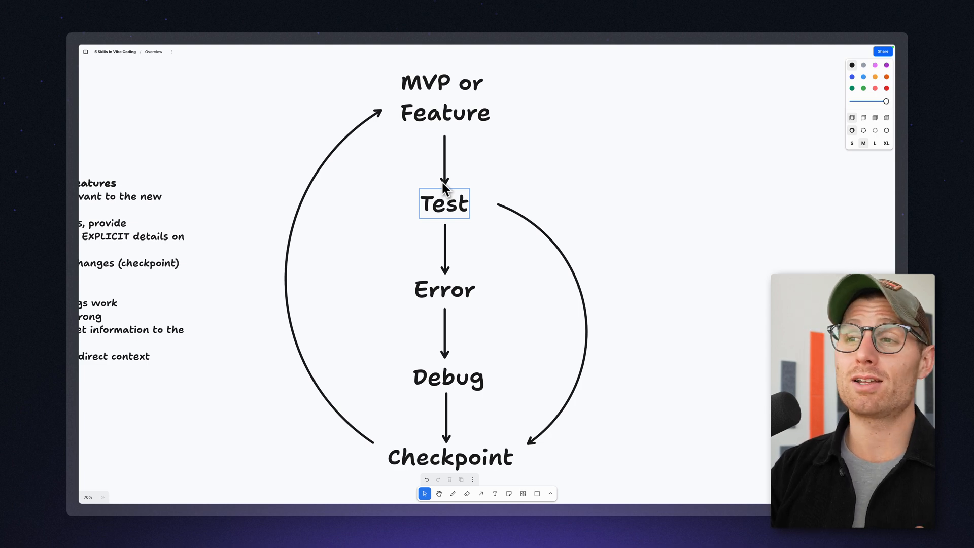
pyautogui.click(444, 289)
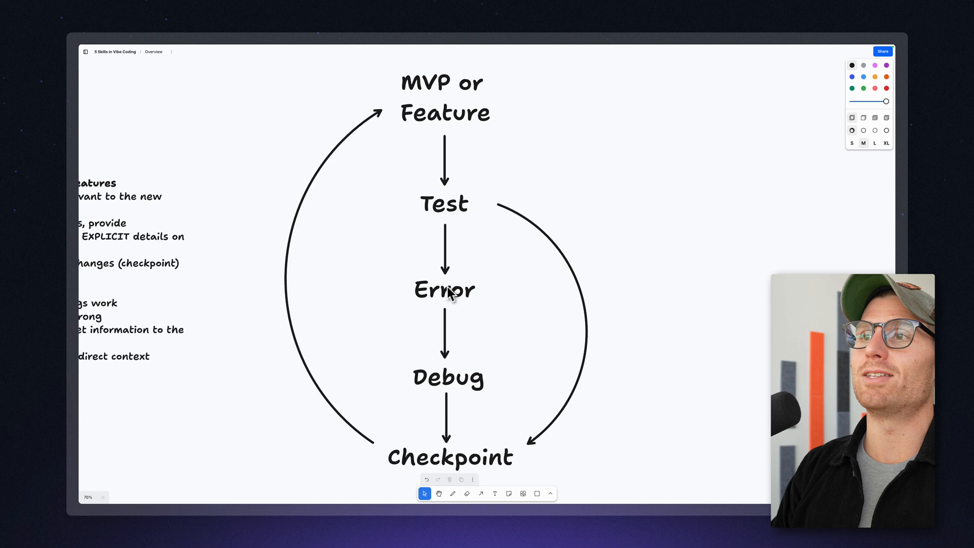
pyautogui.moveTo(383, 142)
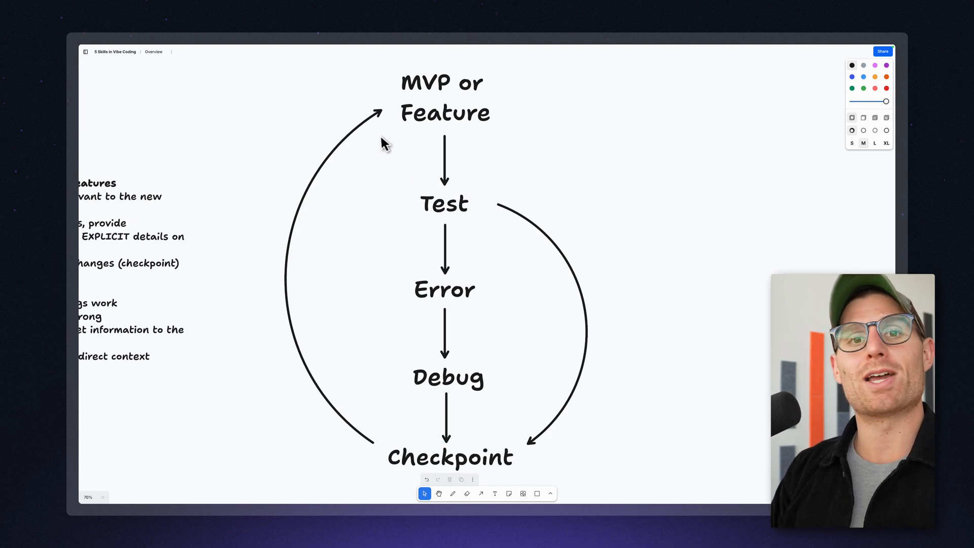
pyautogui.click(445, 98)
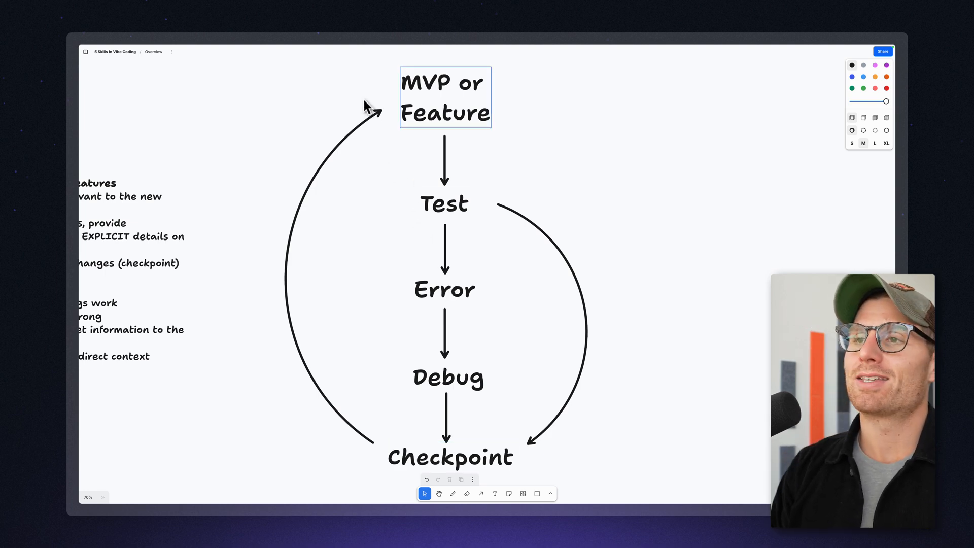
pyautogui.click(444, 289)
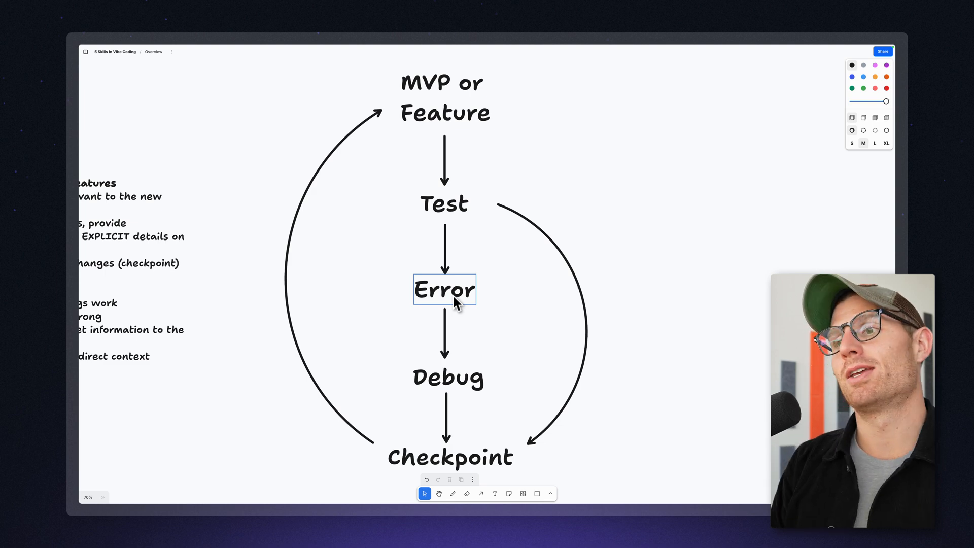
pyautogui.click(448, 377)
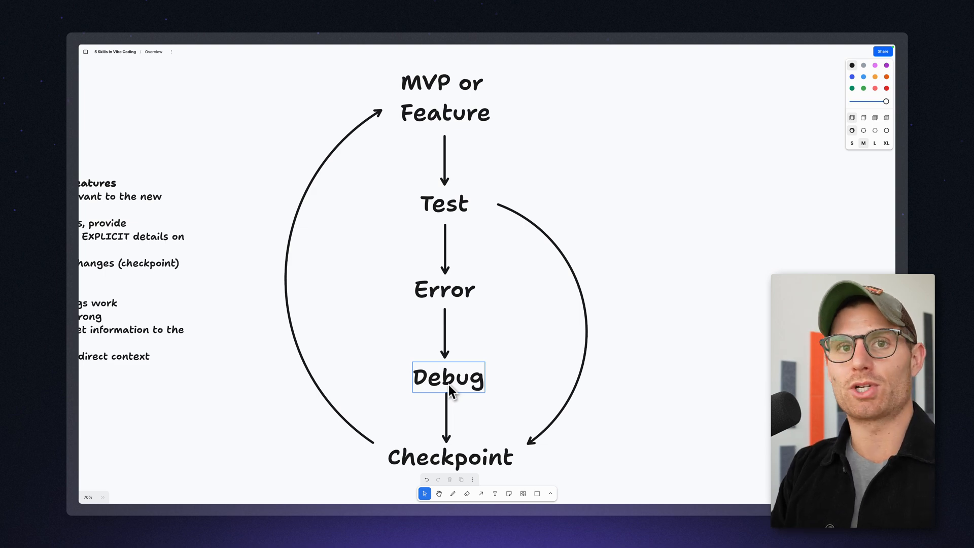
pyautogui.click(450, 457)
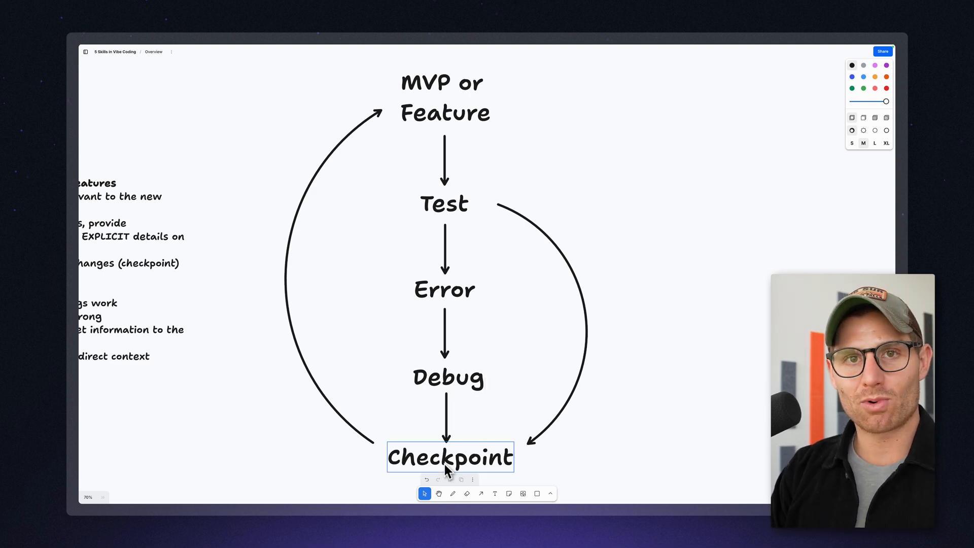
pyautogui.click(490, 149)
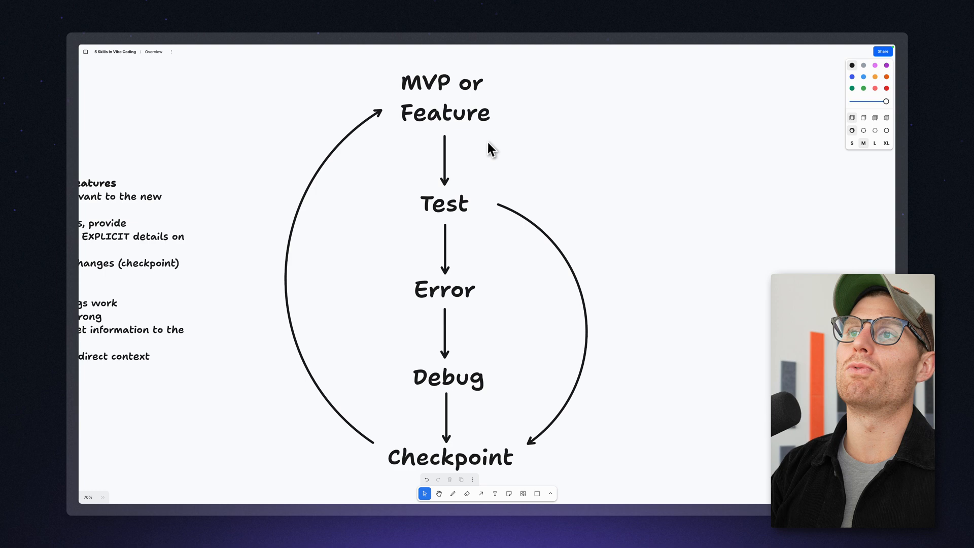